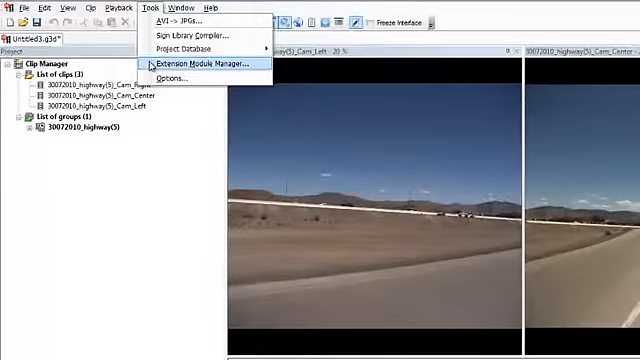
Load the Auto Pole Detection module from the Extension Module Manager.
click(211, 64)
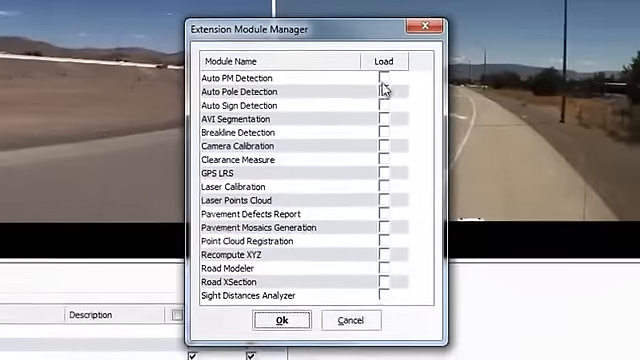
click(388, 92)
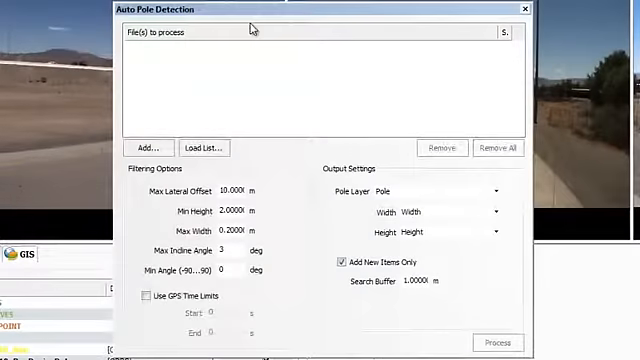
Add 30072010_highway(5)_VQ250_R.las as the laser file to process.
click(149, 147)
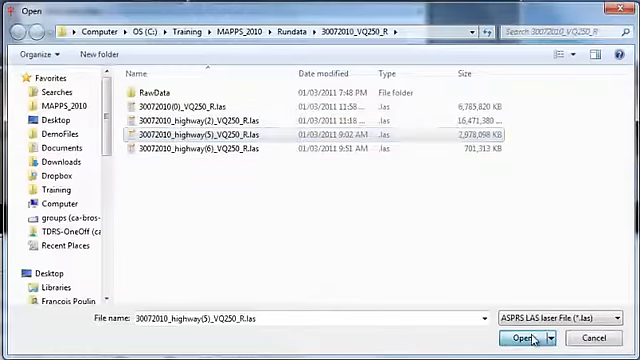
click(513, 337)
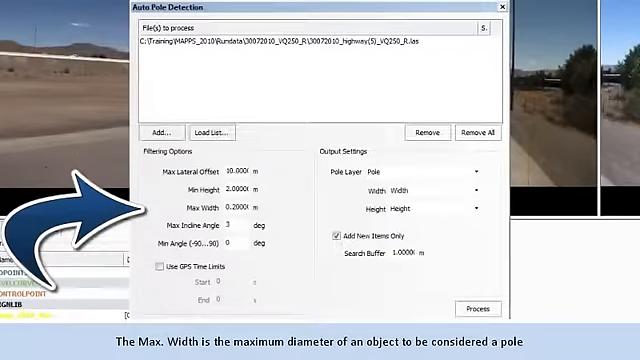
Enter 1 m as the maximum pole width.
click(227, 206)
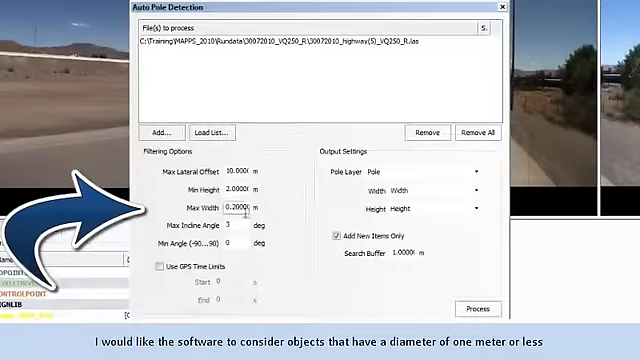
text(1)
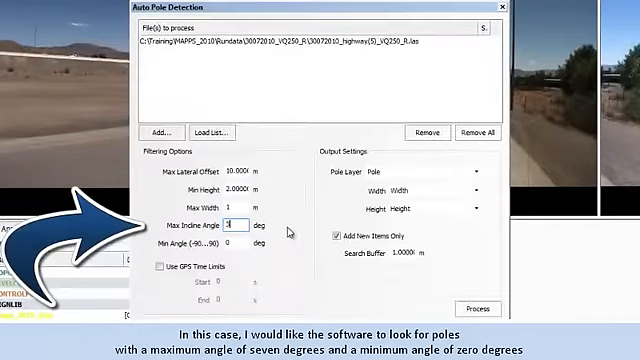
Enter 7 degrees as the maximum incline angle, leaving minimum at 0.
text(7)
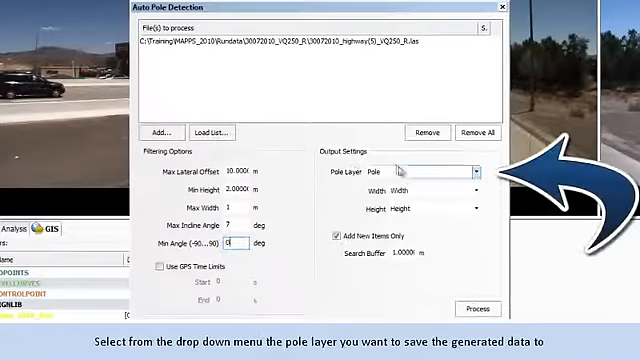
Choose the existing Pole layer as output, keeping Add New Items Only checked.
click(478, 166)
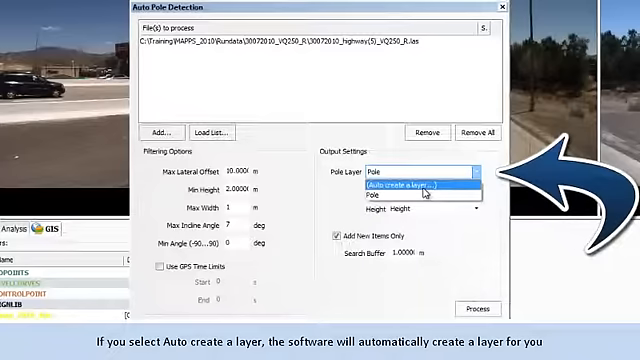
click(418, 188)
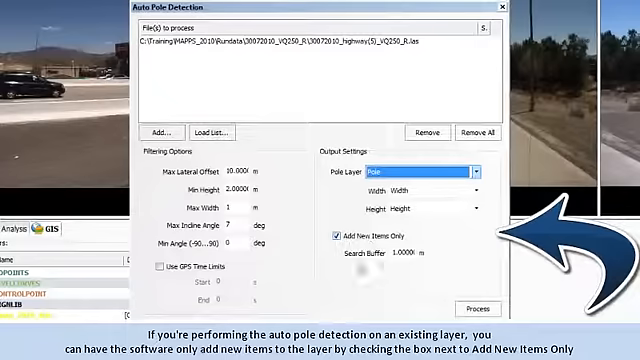
mouse_move(373, 268)
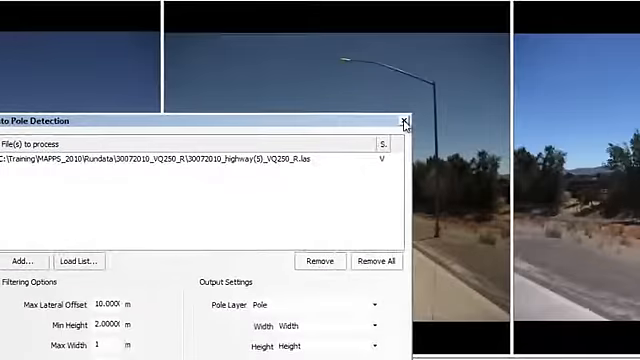
Close the finished Auto Pole Detection window to view poles on the 3D map.
click(406, 119)
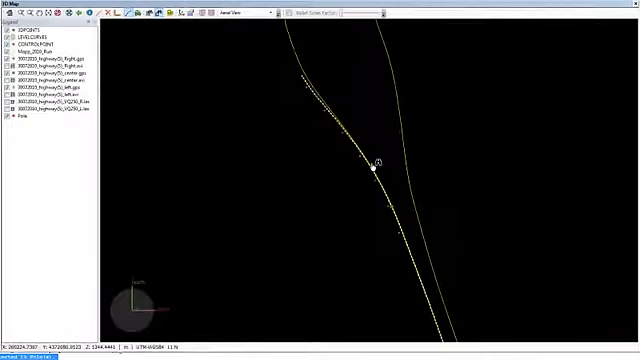